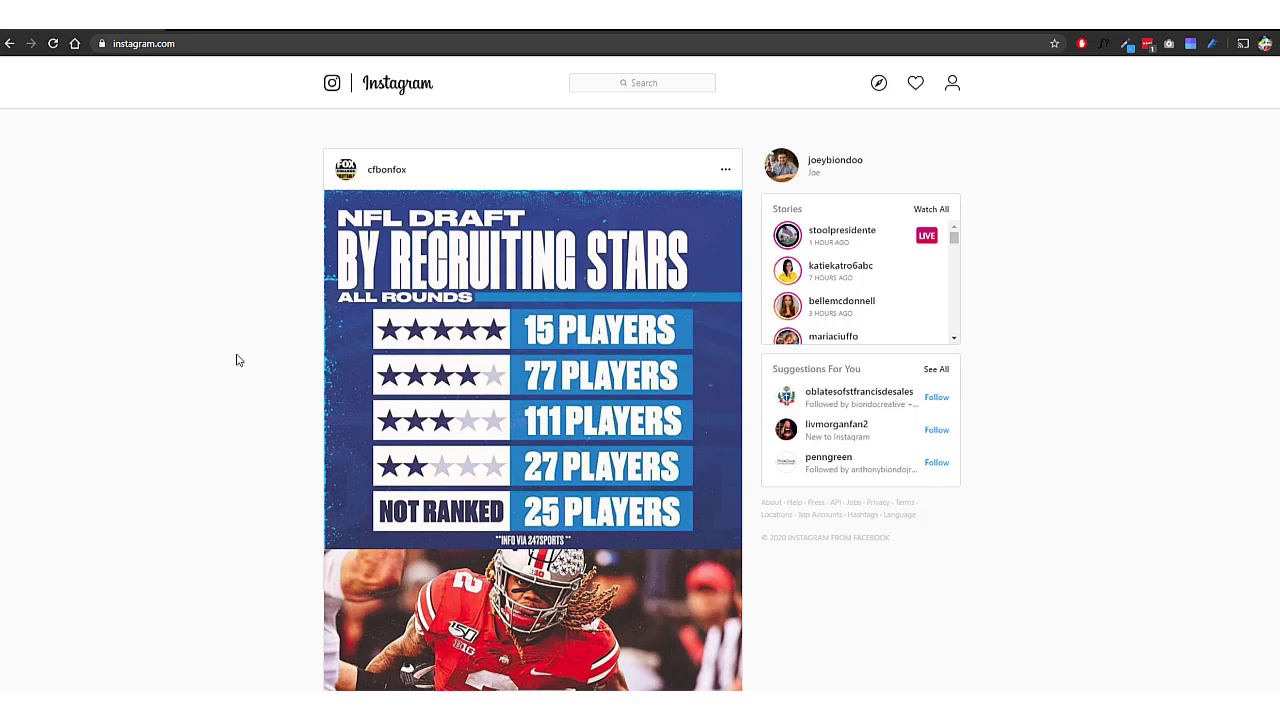
pyautogui.moveTo(268, 420)
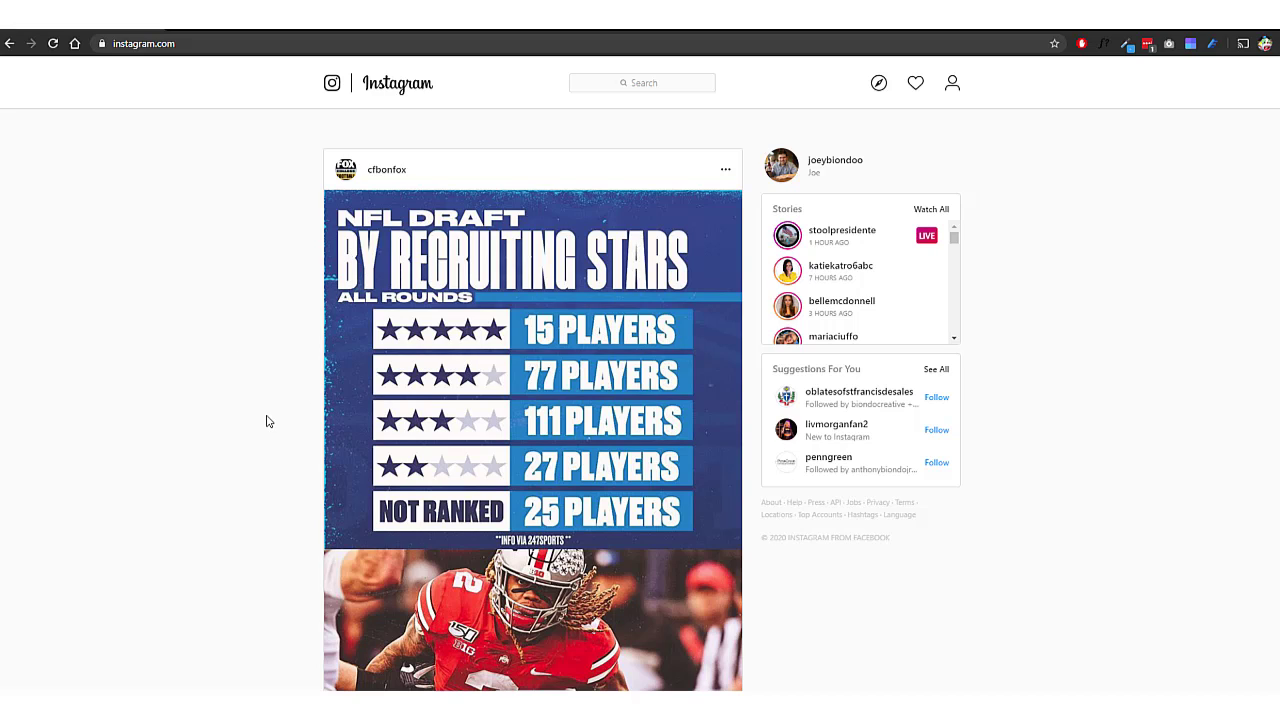
pyautogui.moveTo(256, 384)
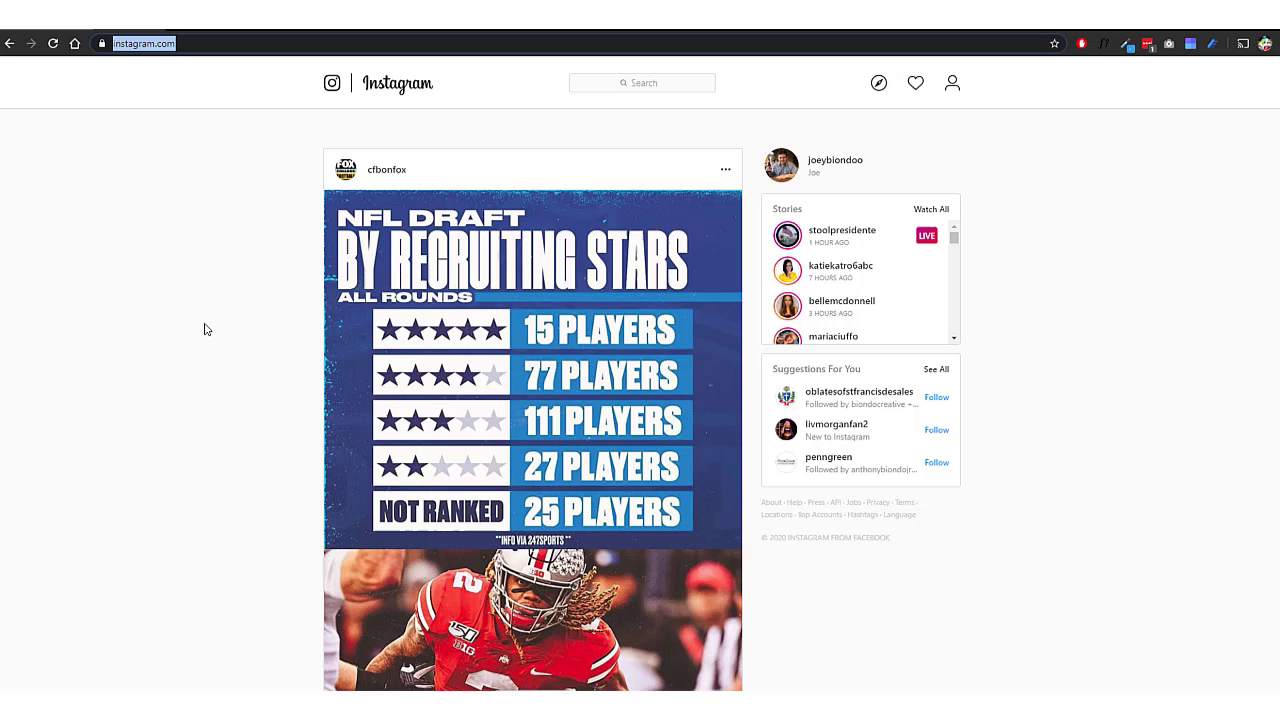
pyautogui.moveTo(200, 336)
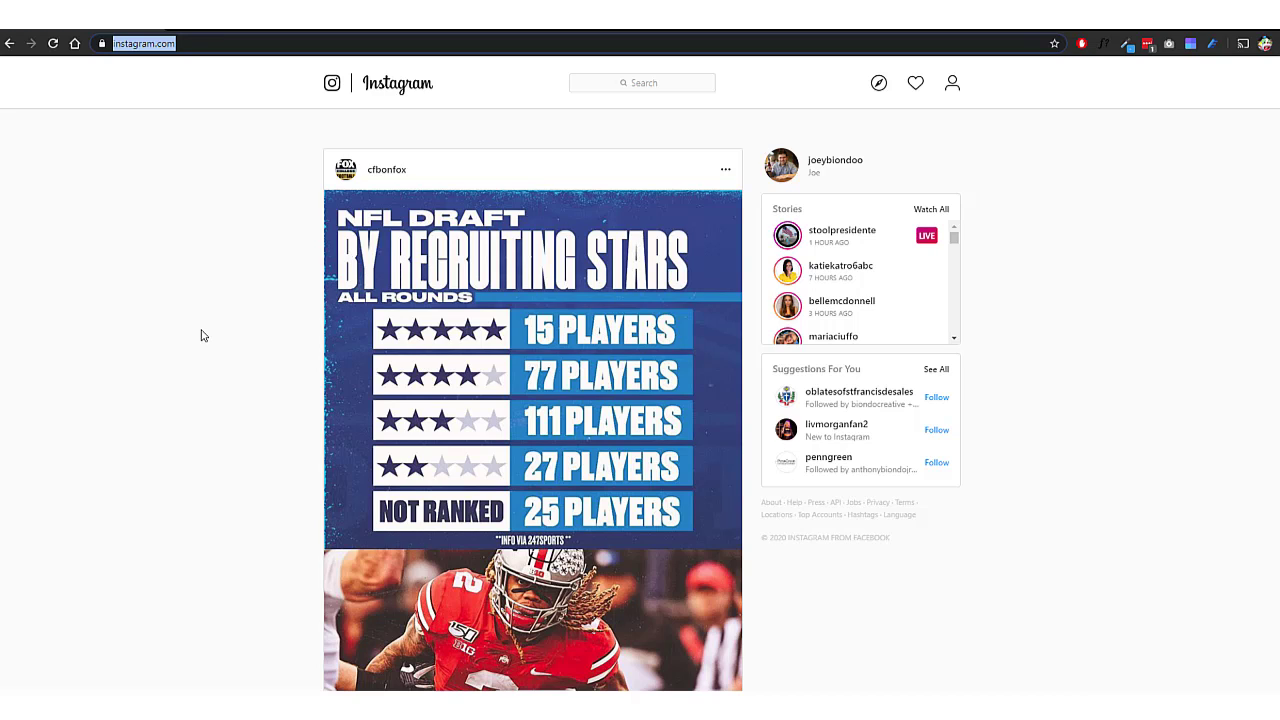
pyautogui.moveTo(192, 374)
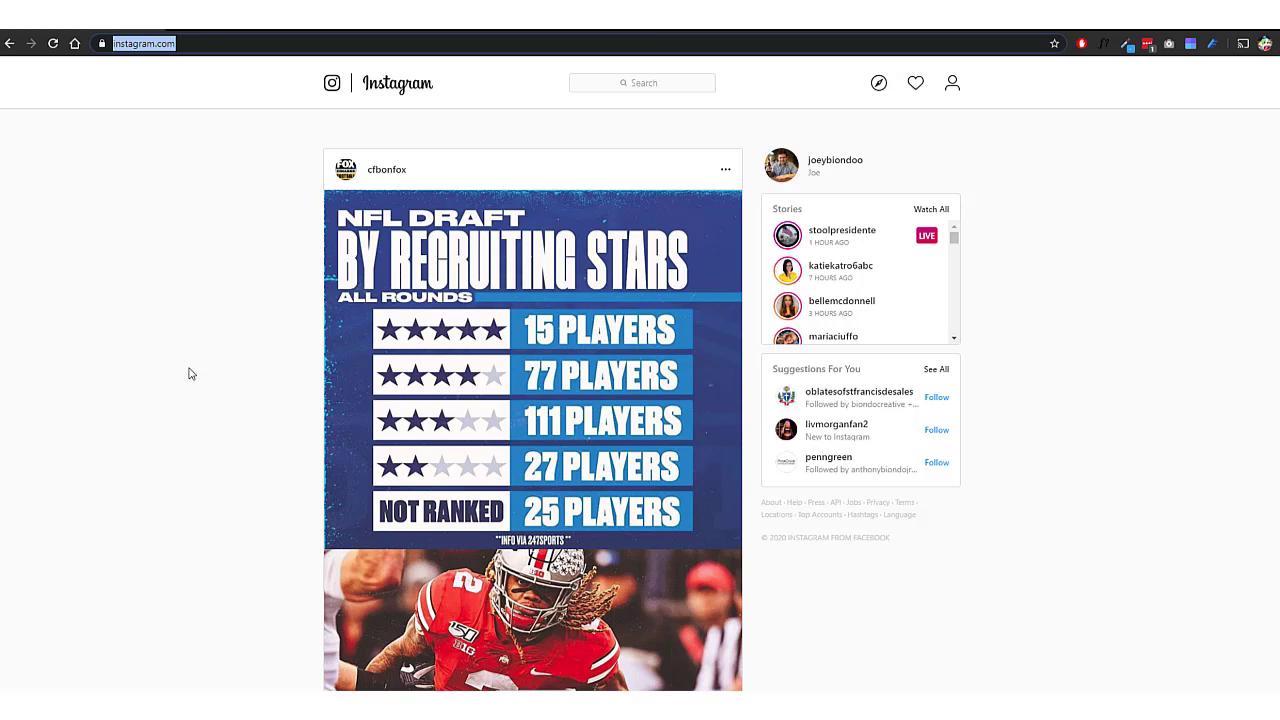
pyautogui.moveTo(200, 386)
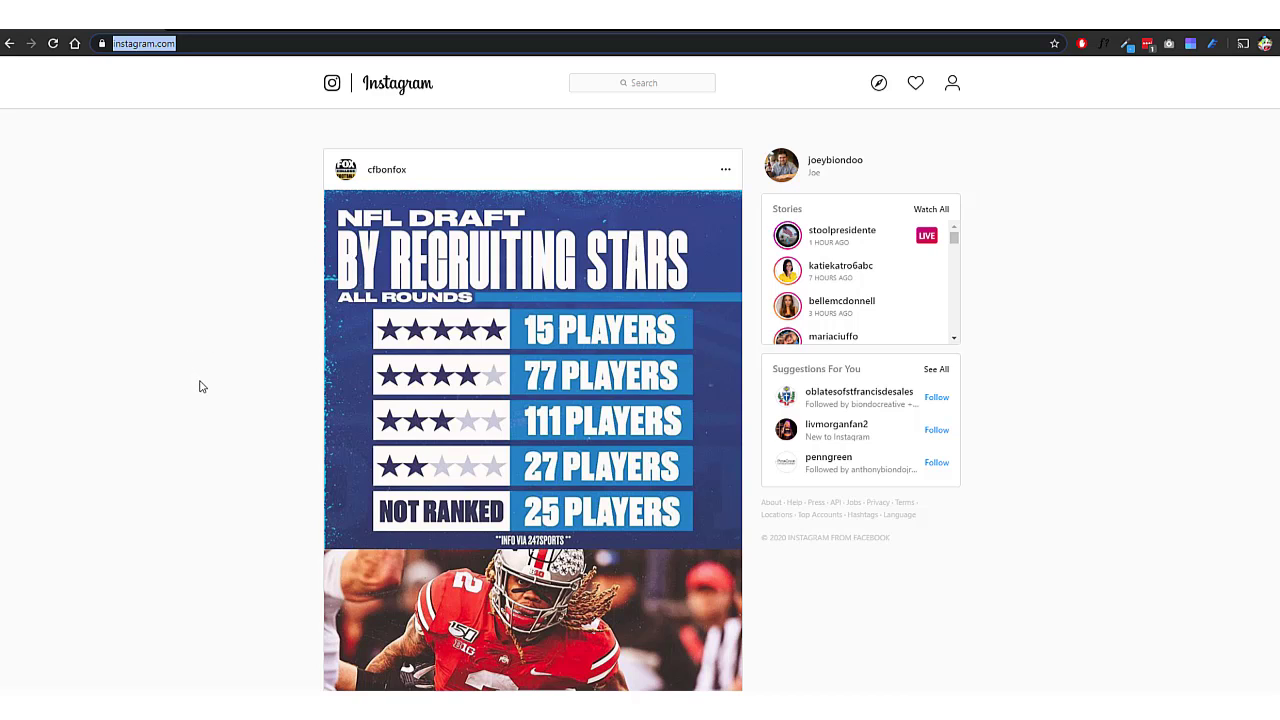
# - Open Chrome DevTools via Inspect from the page's context menu
pyautogui.rightClick(200, 384)
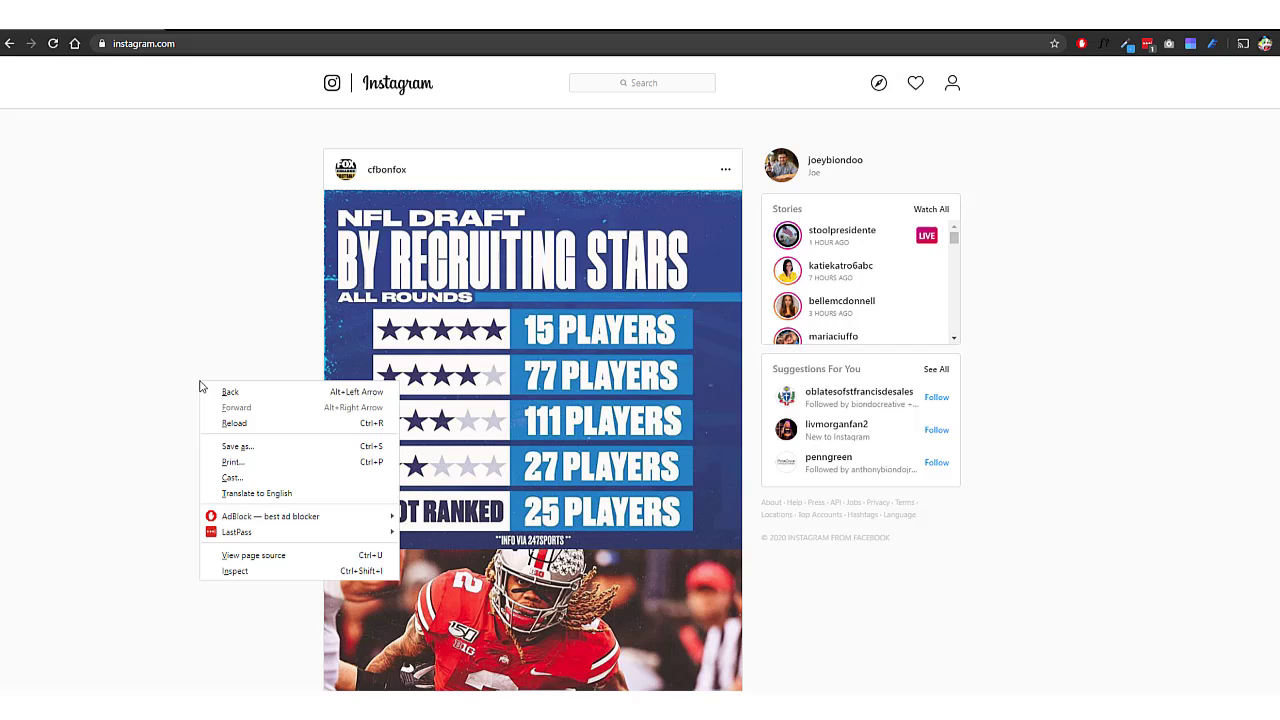
pyautogui.moveTo(244, 576)
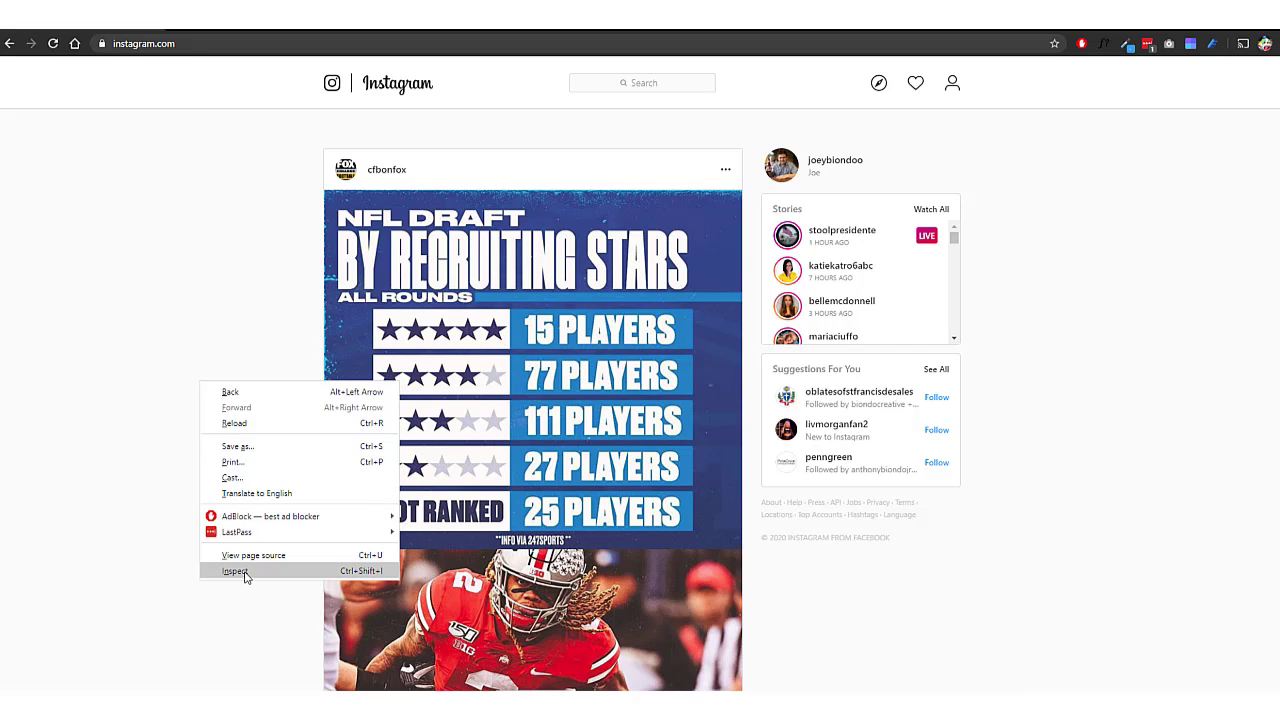
pyautogui.click(236, 572)
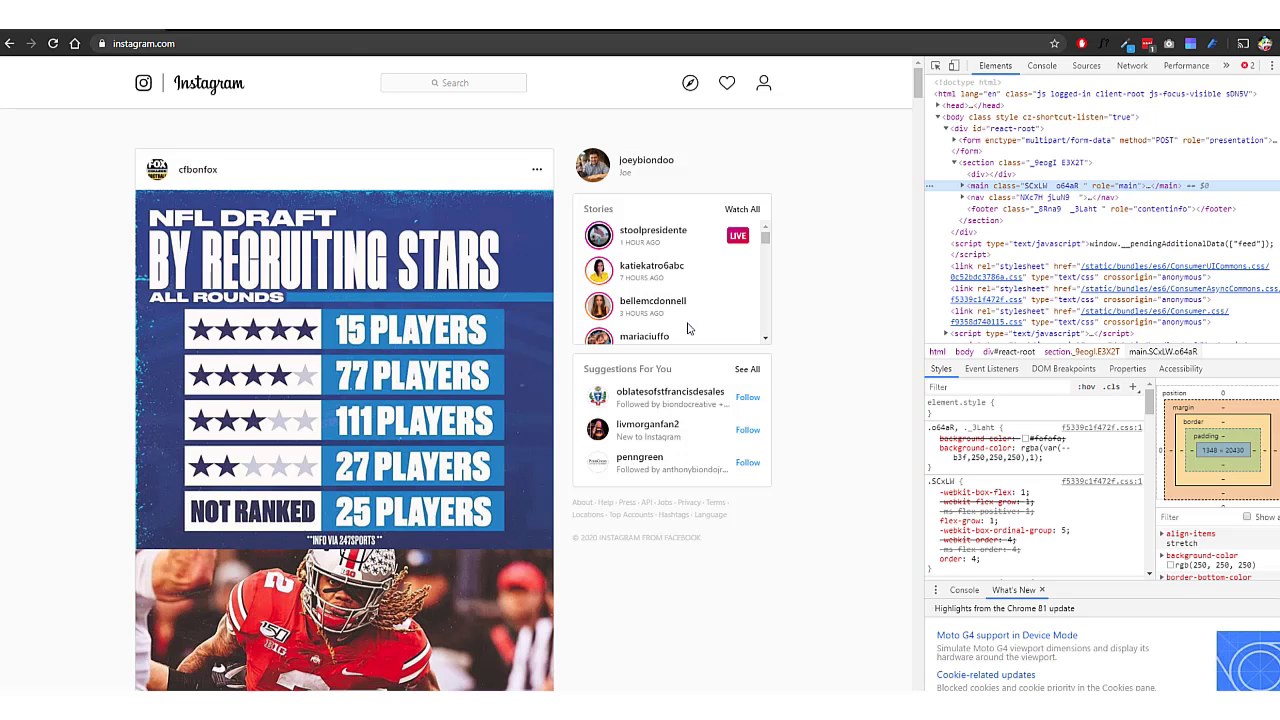
pyautogui.moveTo(790, 336)
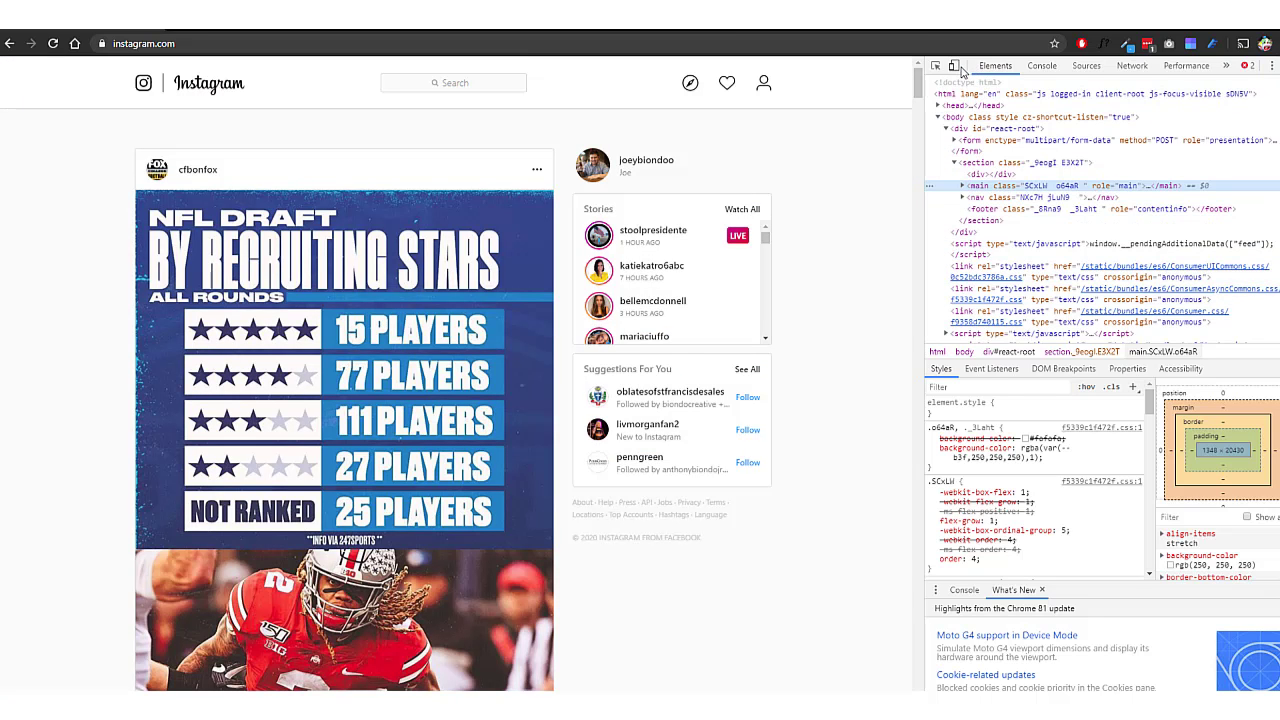
pyautogui.moveTo(952, 66)
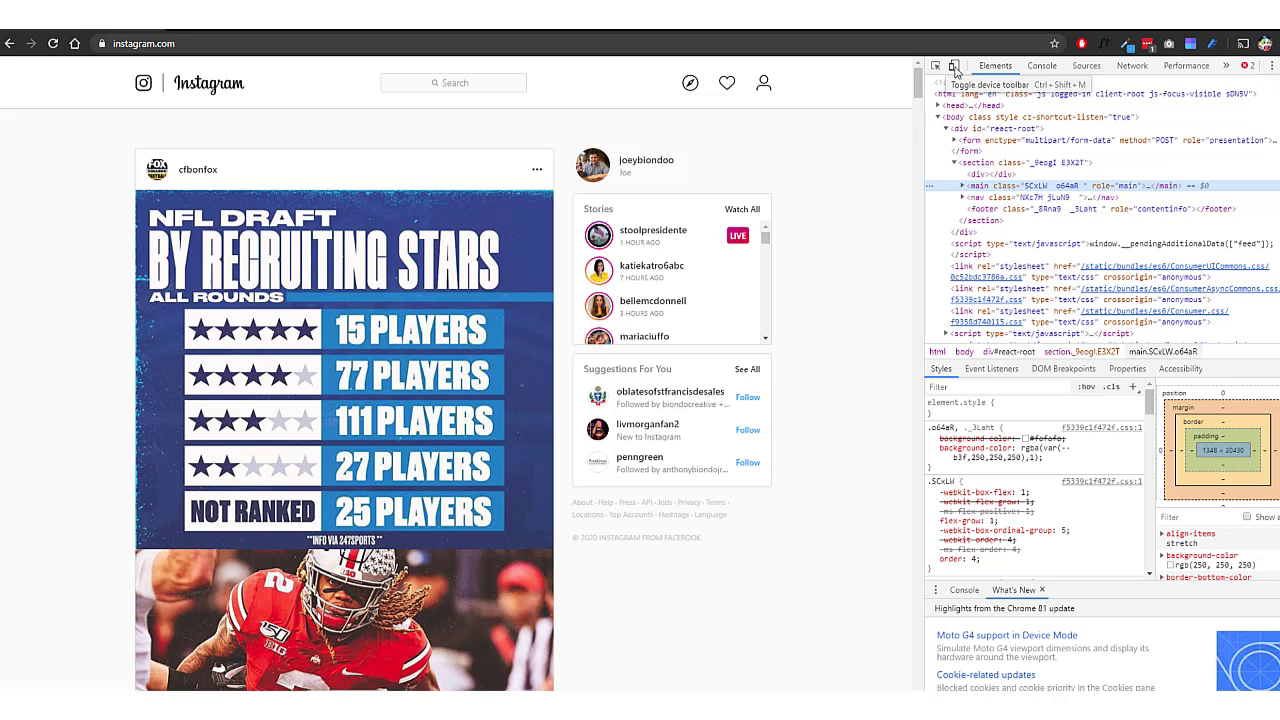
# - Switch Instagram to a mobile phone view with the device toolbar toggle
pyautogui.click(952, 64)
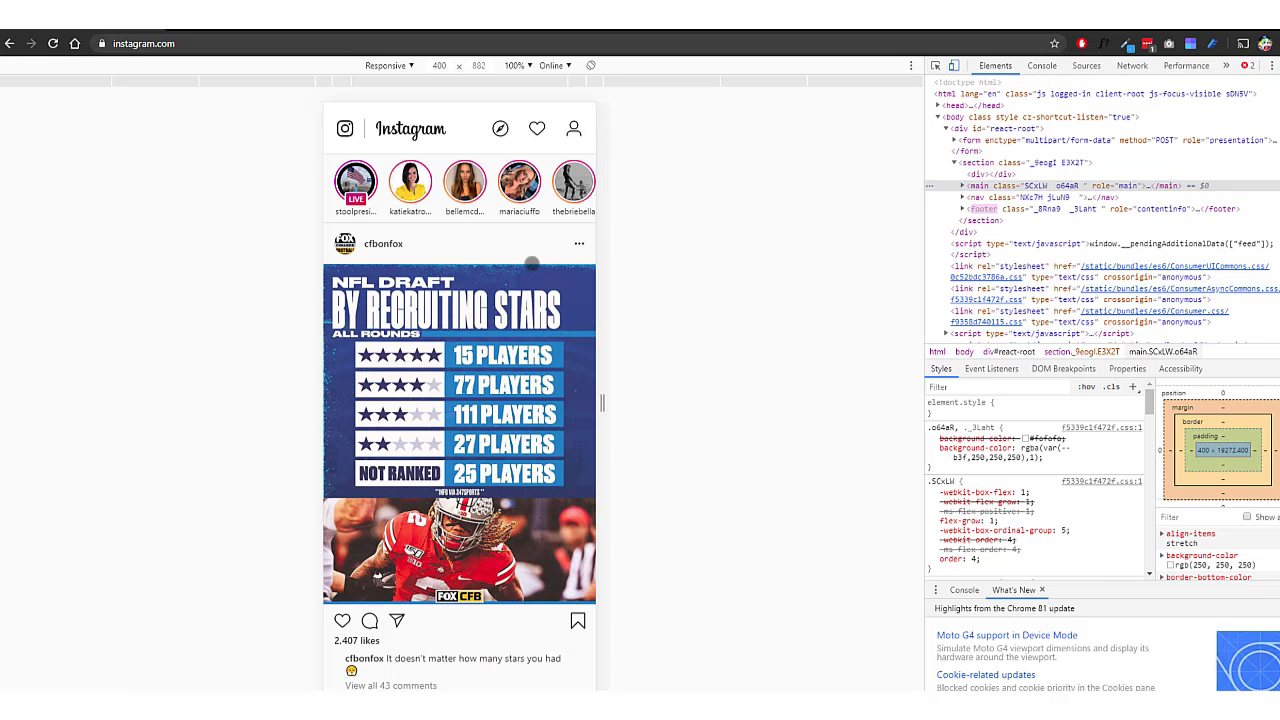
pyautogui.moveTo(52, 44)
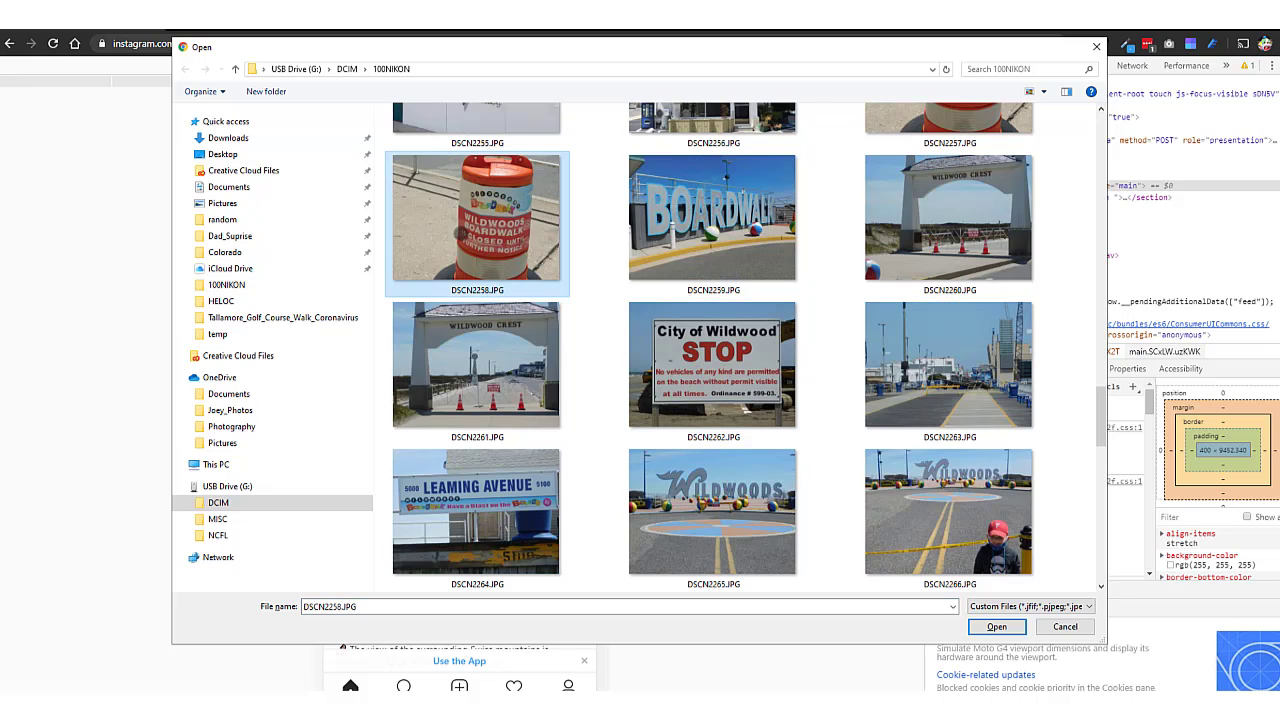
# - Load the Wildwoods barrel photo, continue past the preview, and share the post
pyautogui.click(996, 626)
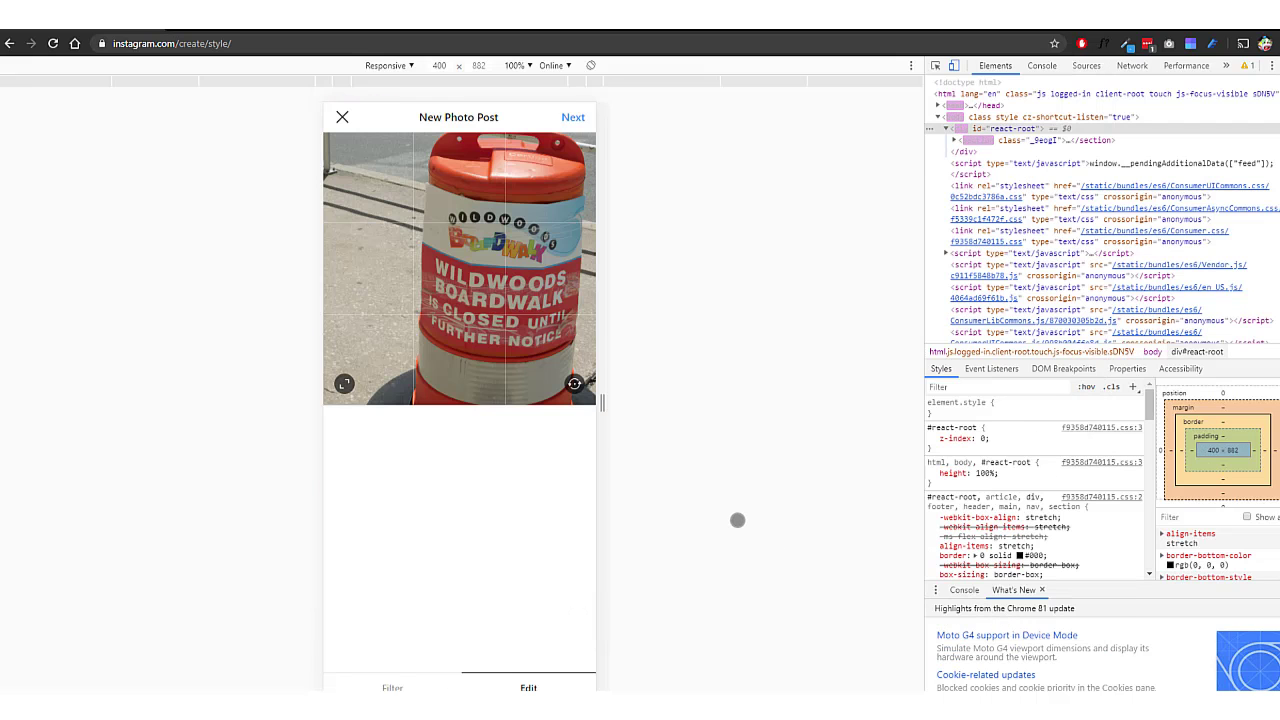
pyautogui.click(572, 116)
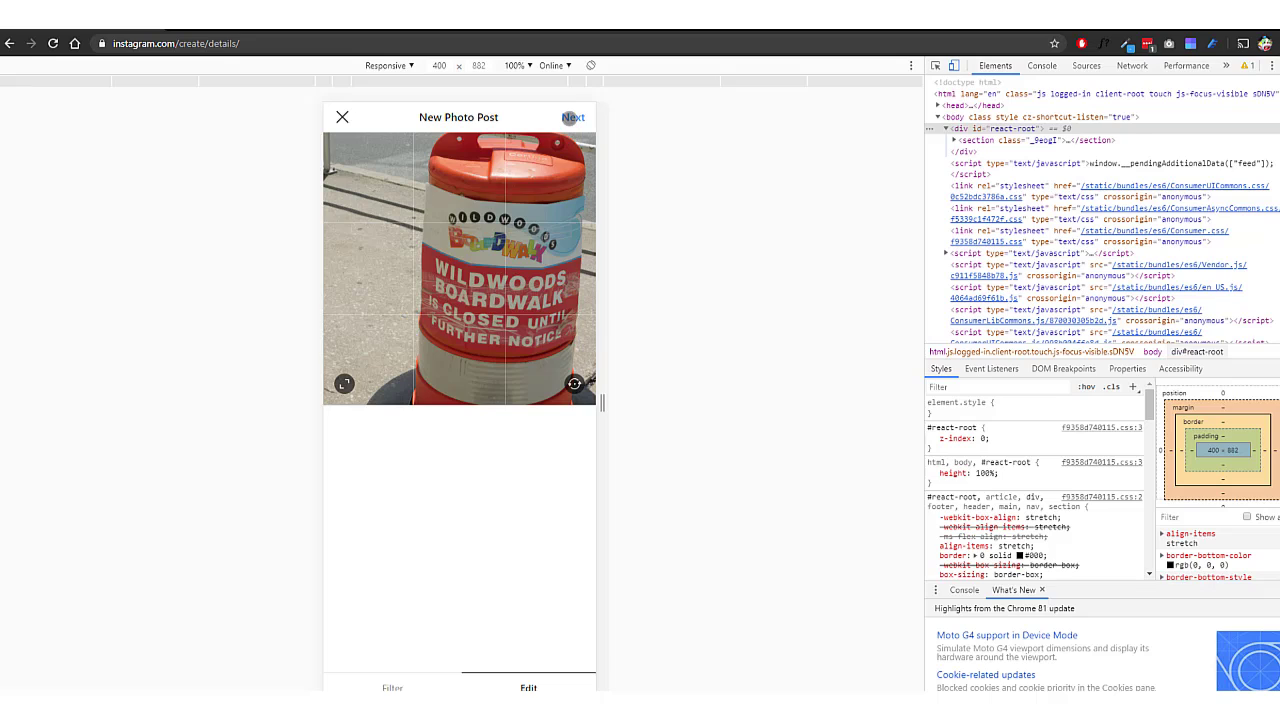
pyautogui.click(572, 116)
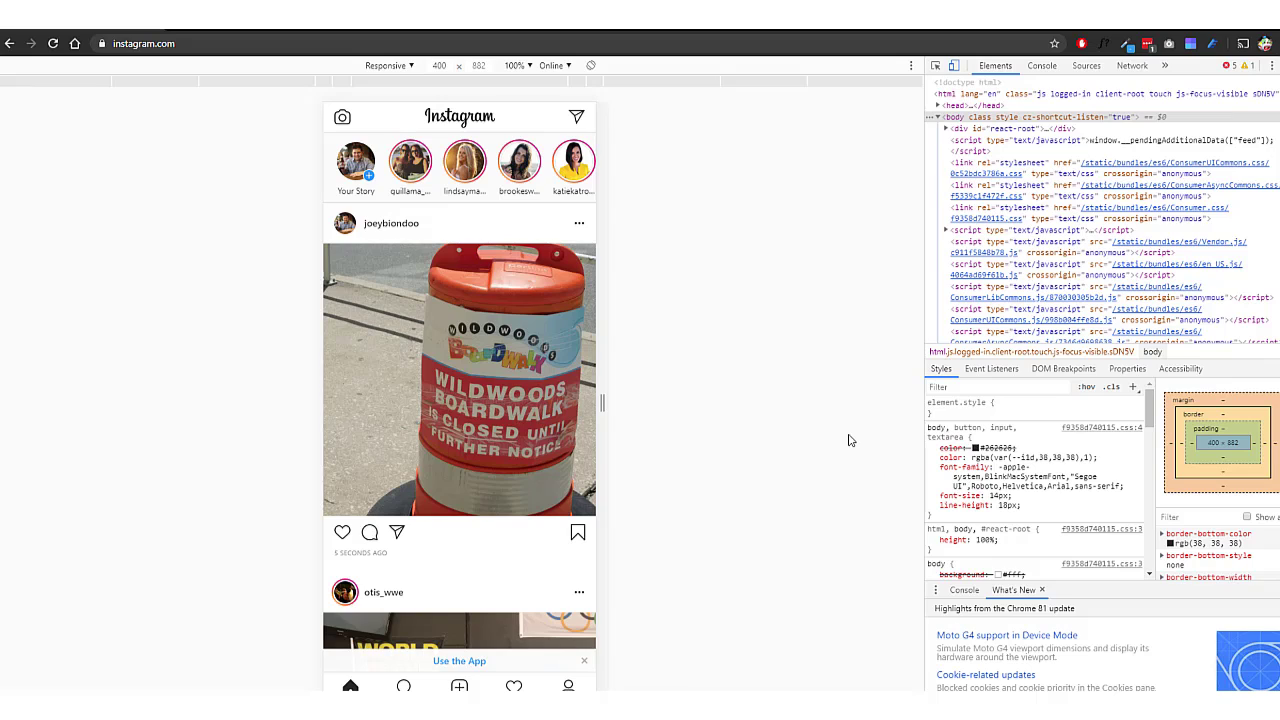
pyautogui.moveTo(852, 420)
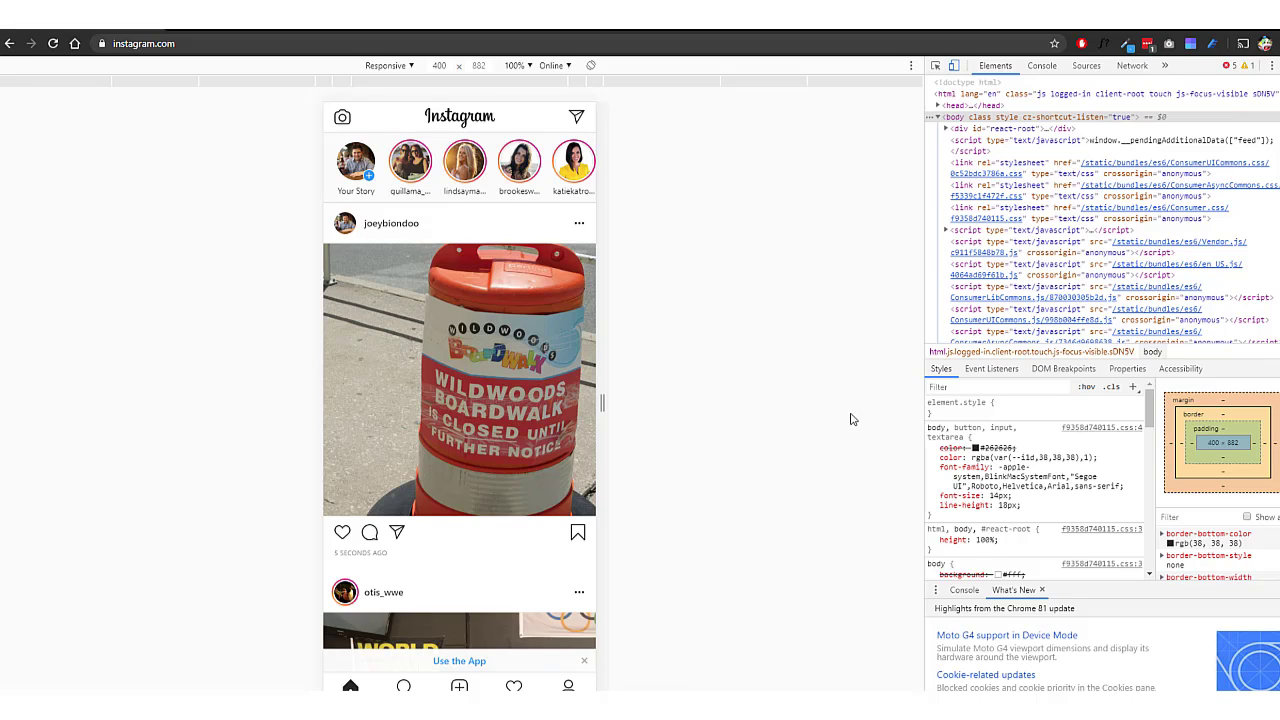
pyautogui.moveTo(920, 114)
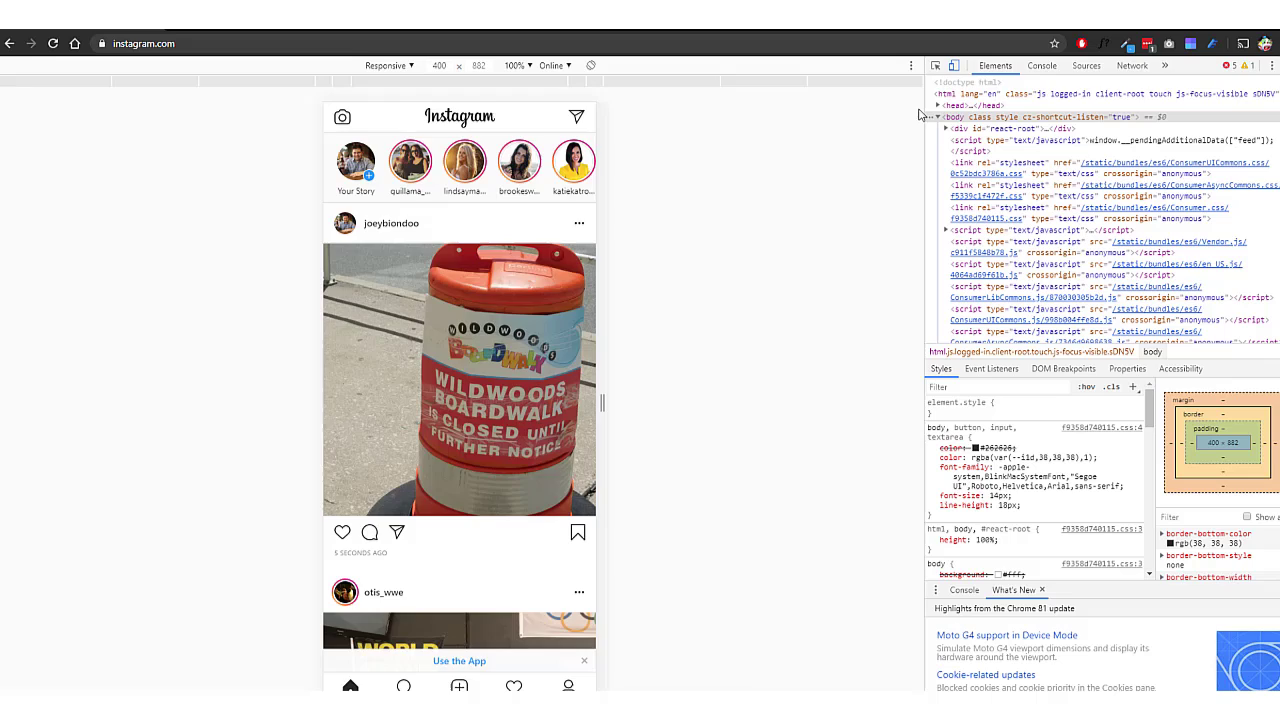
pyautogui.moveTo(962, 62)
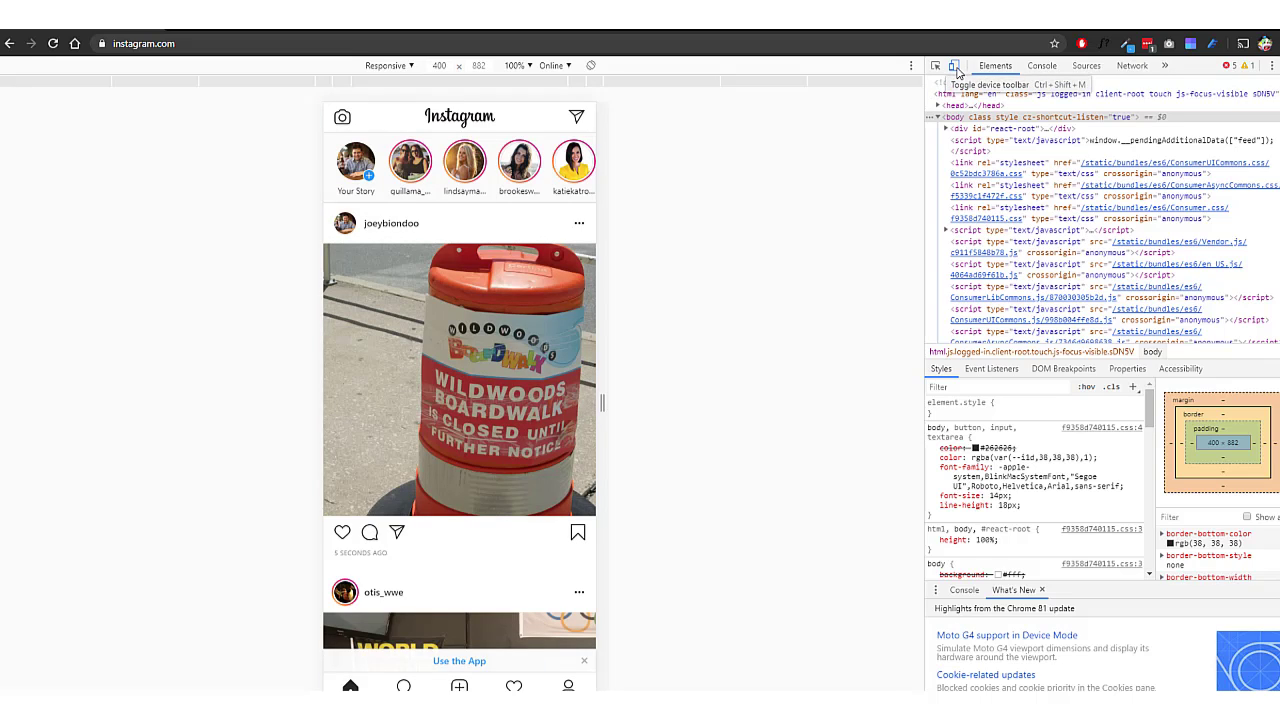
pyautogui.moveTo(956, 62)
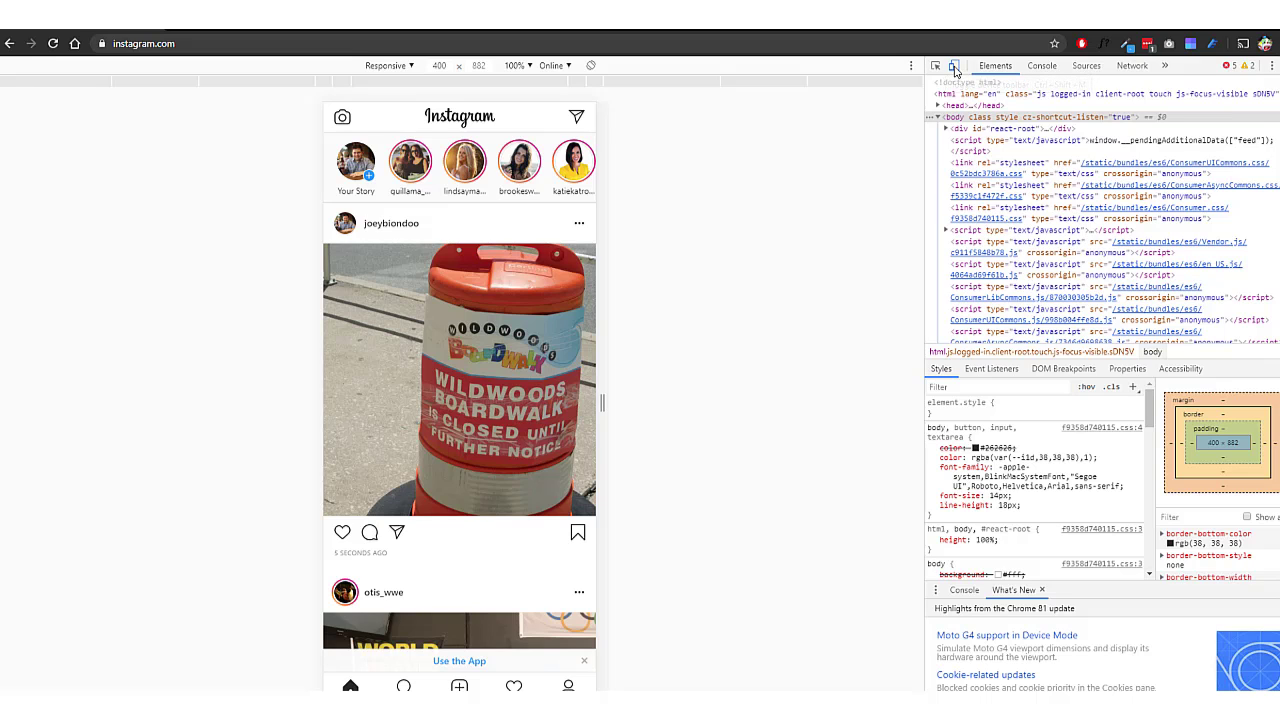
# - Exit device emulation so the barrel post shows in the desktop feed layout
pyautogui.click(960, 64)
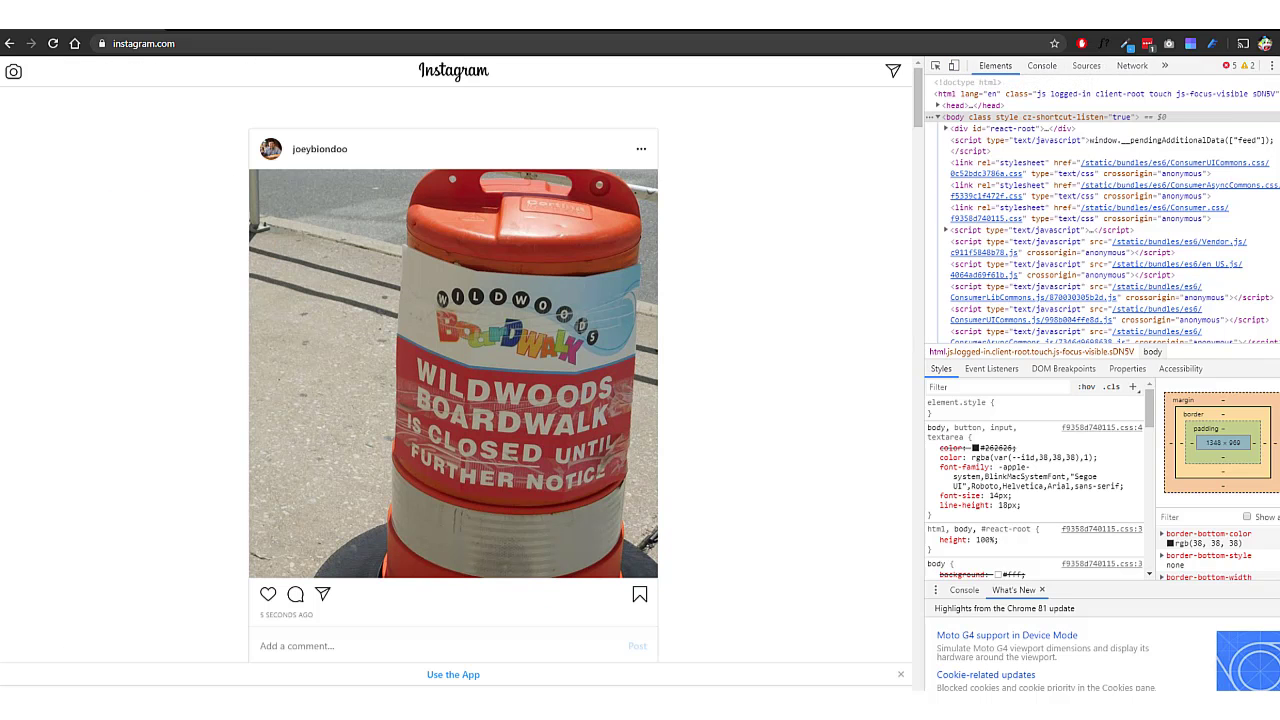